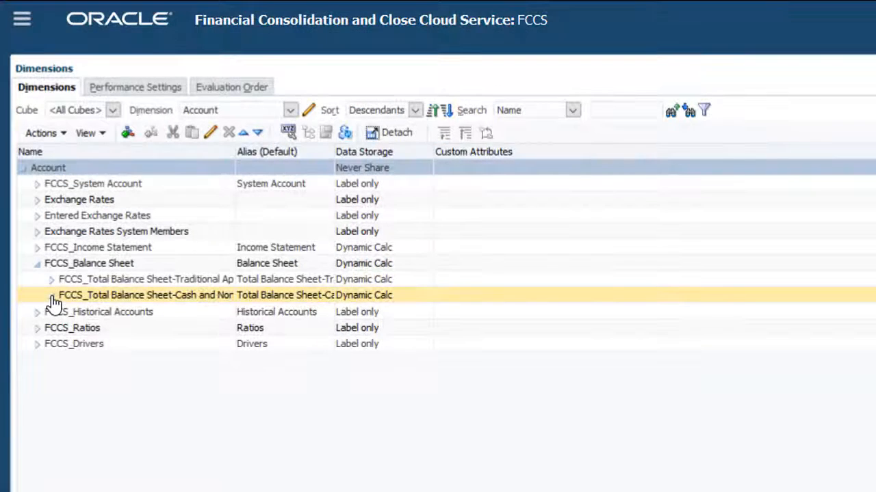
# Expand Total Balance Sheet-Cash and Non-Cash and FCCS_Total Cash, then select FCCS_Total Non Cash as parent
pyautogui.click(52, 296)
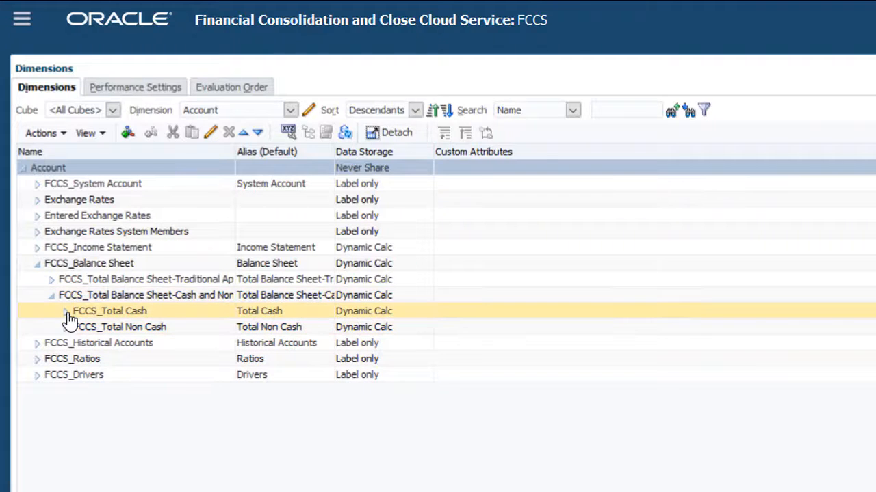
pyautogui.click(66, 312)
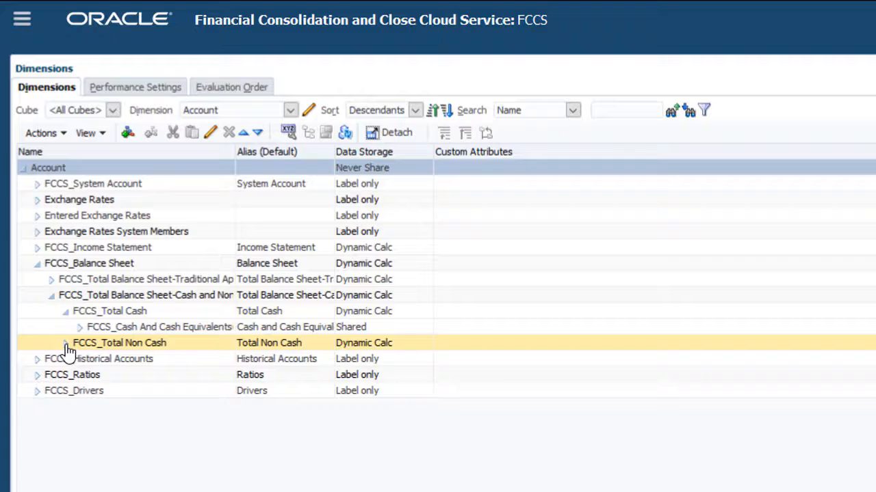
pyautogui.click(65, 342)
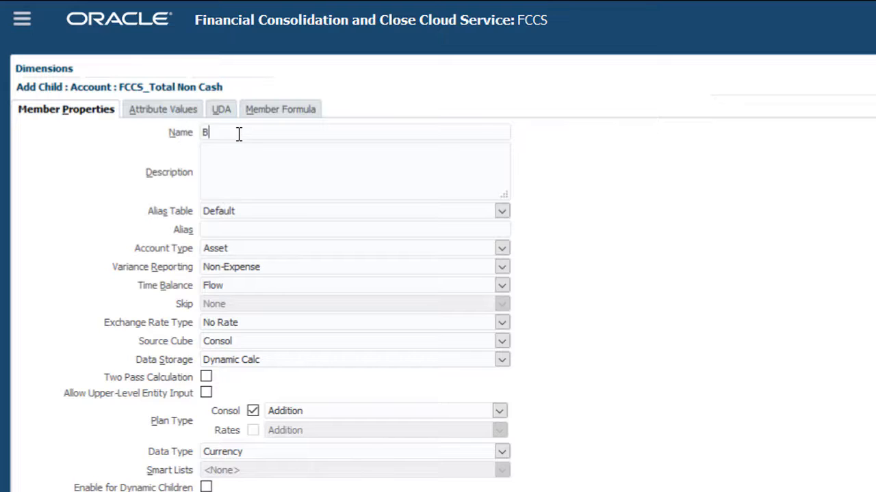
# Create member Bank Overdrafts with Shared data storage under FCCS_Total Non Cash and save it
pyautogui.write('Bank Overdrafts')
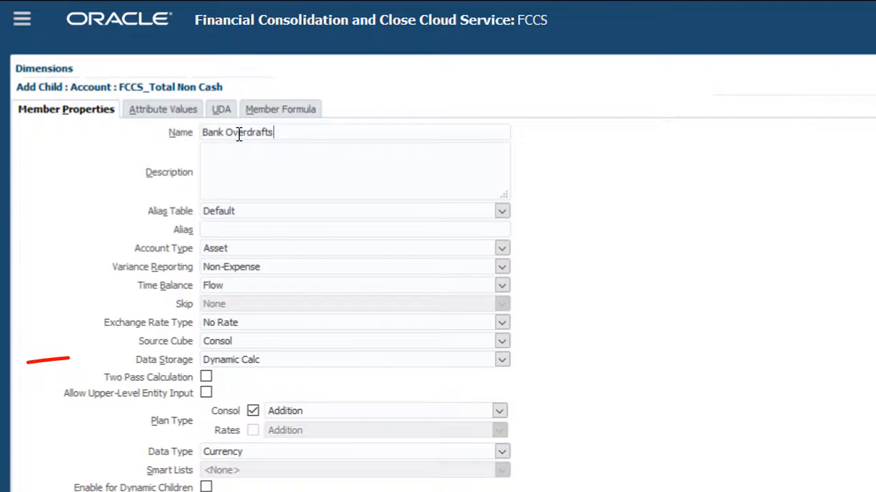
pyautogui.click(502, 359)
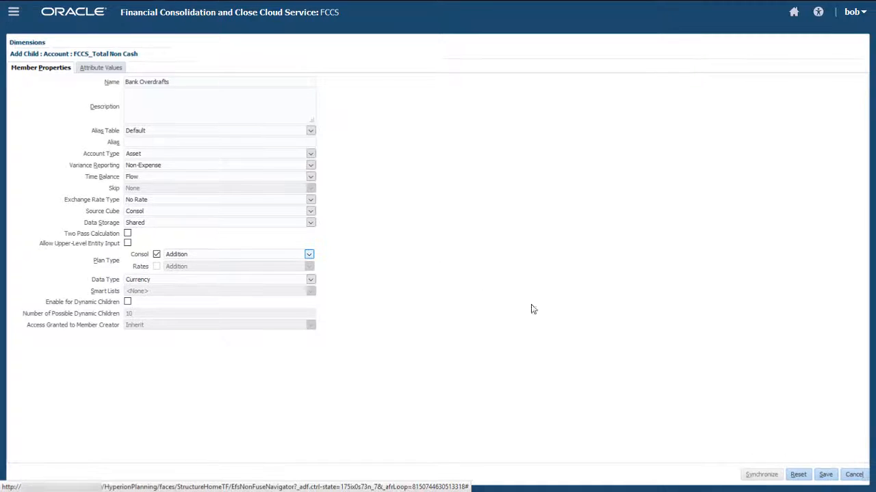
pyautogui.click(825, 475)
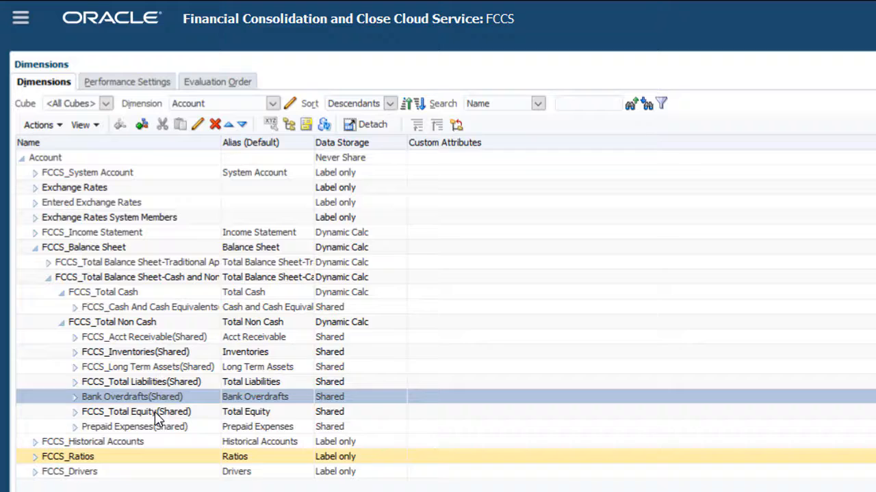
# Begin adding a new child member under FCCS_Total Cash
pyautogui.click(102, 293)
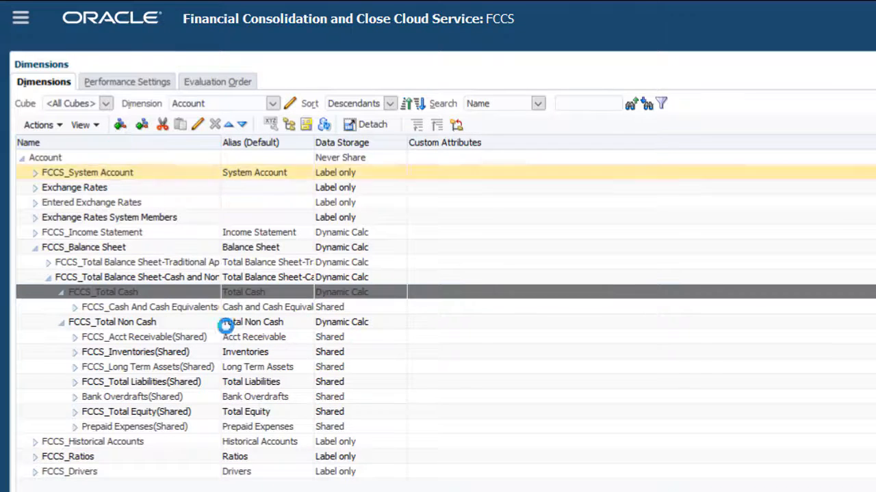
pyautogui.click(120, 124)
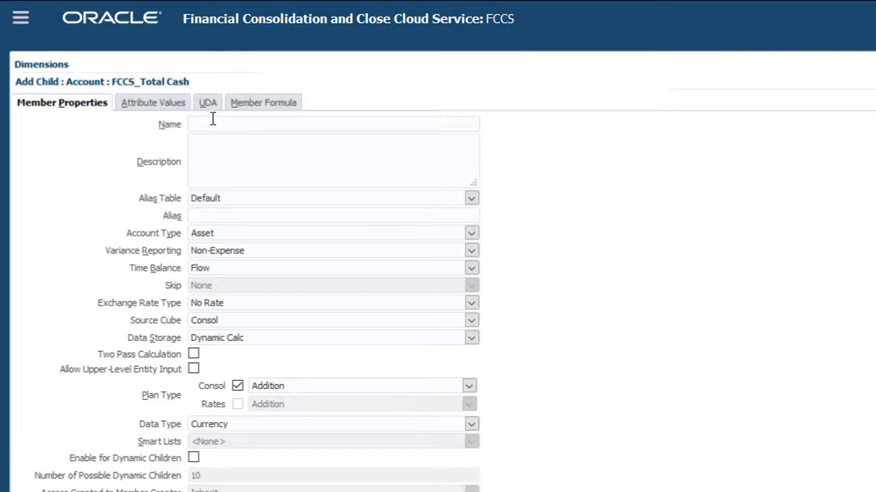
# Save shared member Bank Overdrafts under FCCS_Total Cash with Subtraction consolidation aggregation
pyautogui.write('Bank Overdrafts')
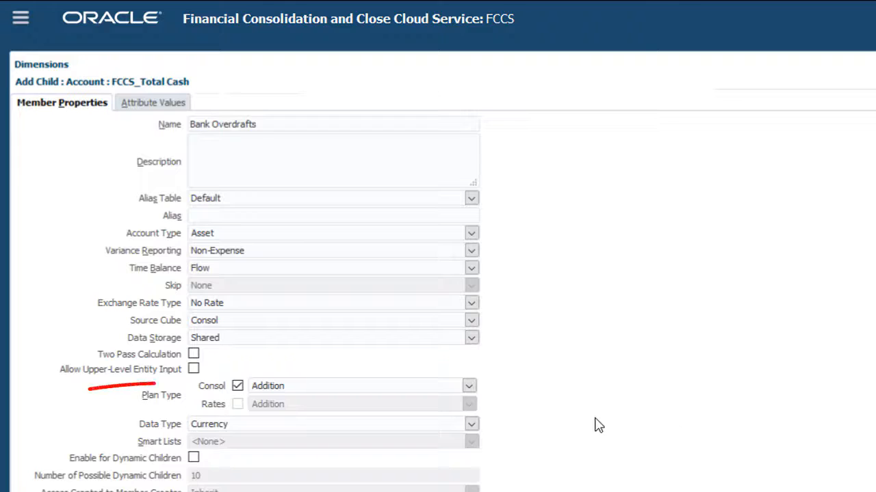
pyautogui.click(468, 386)
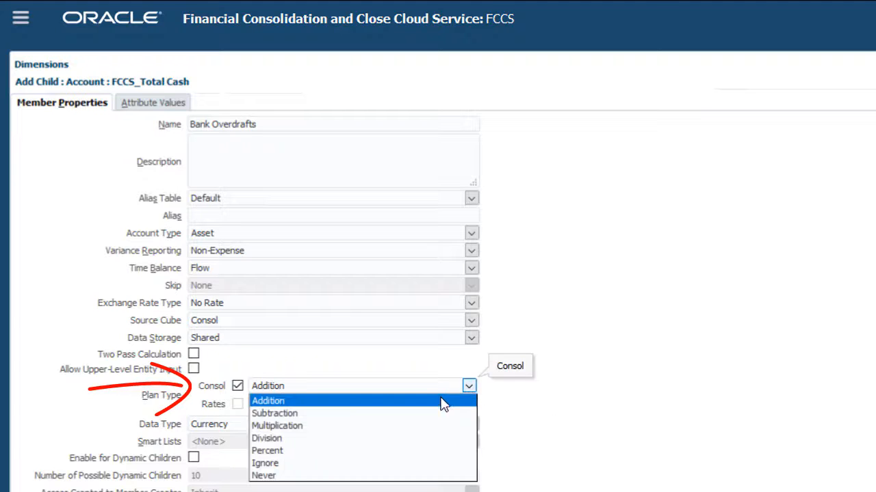
pyautogui.click(274, 413)
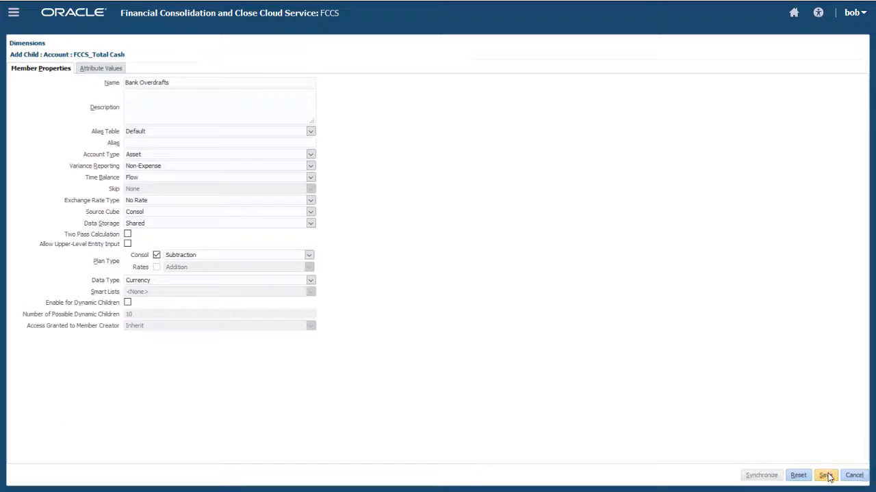
pyautogui.click(825, 476)
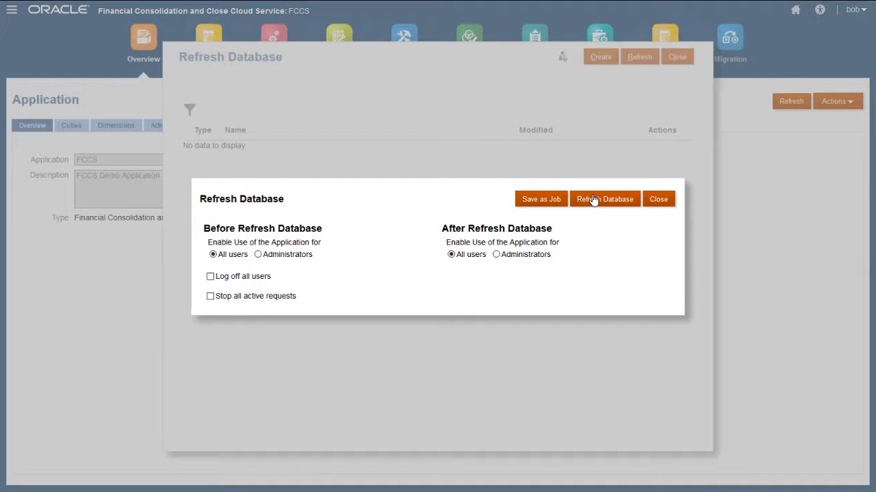
# Run the database refresh to completion, confirm it, and close back to the application overview
pyautogui.click(604, 200)
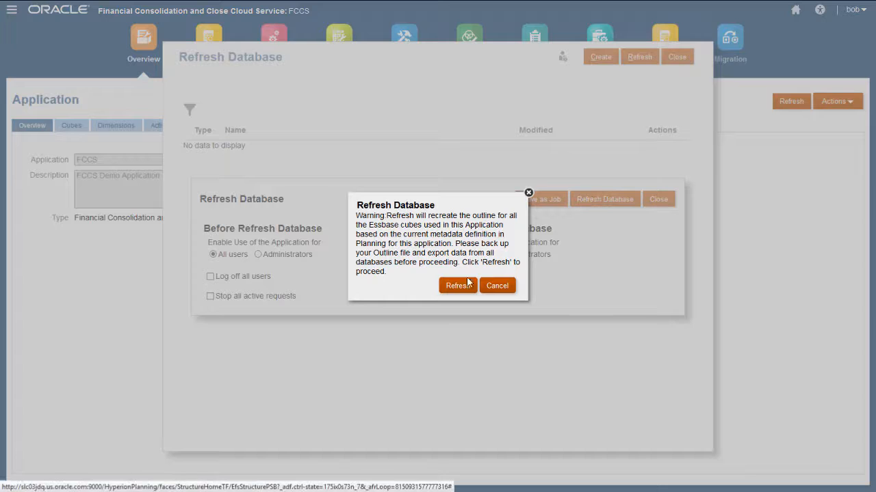
pyautogui.click(457, 286)
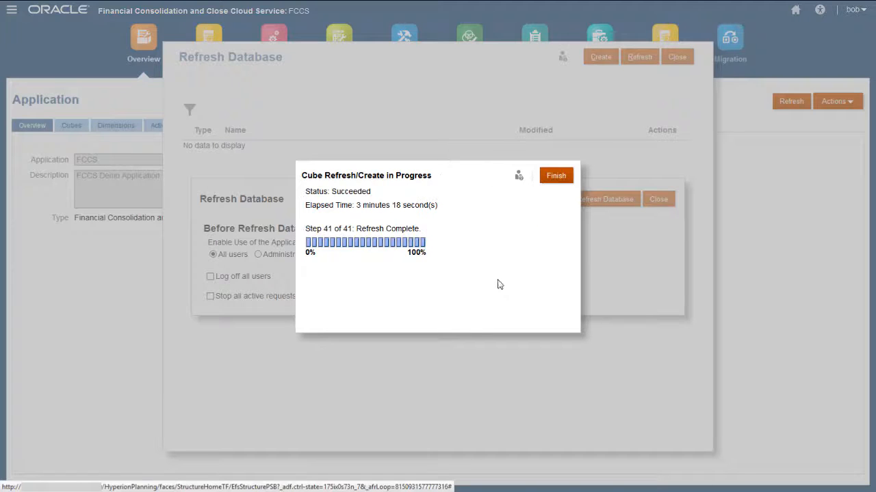
pyautogui.click(555, 175)
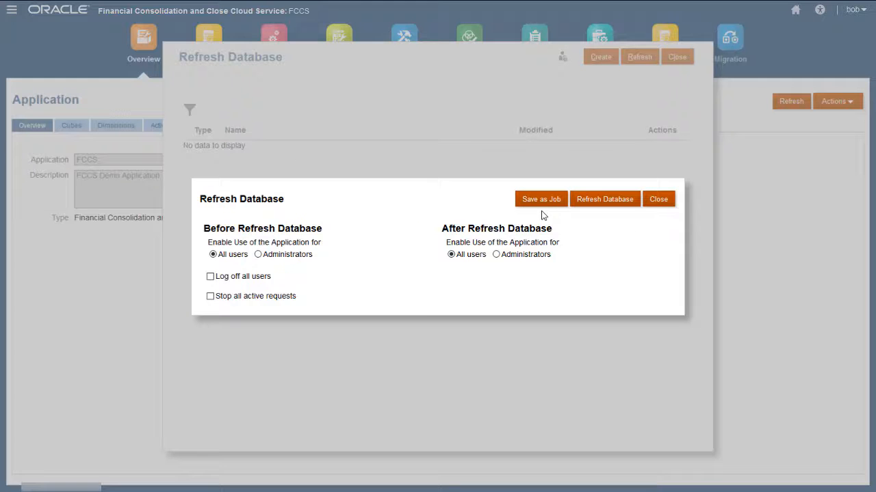
pyautogui.click(657, 199)
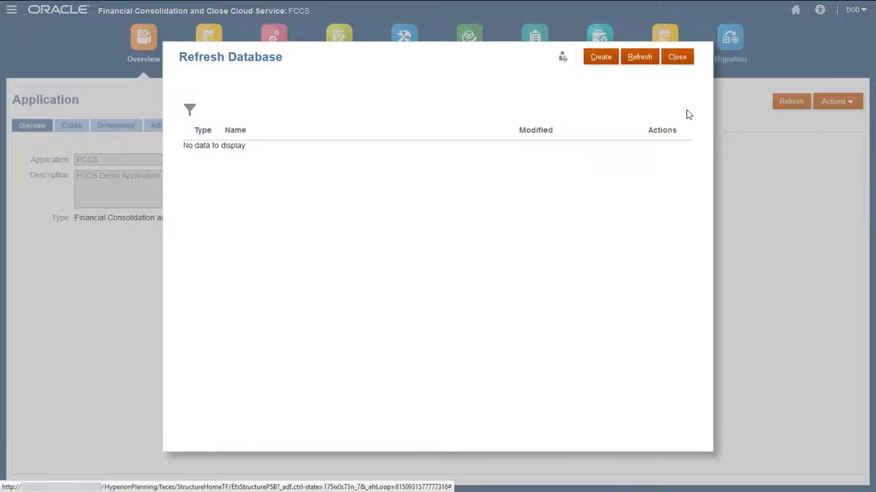
pyautogui.click(676, 57)
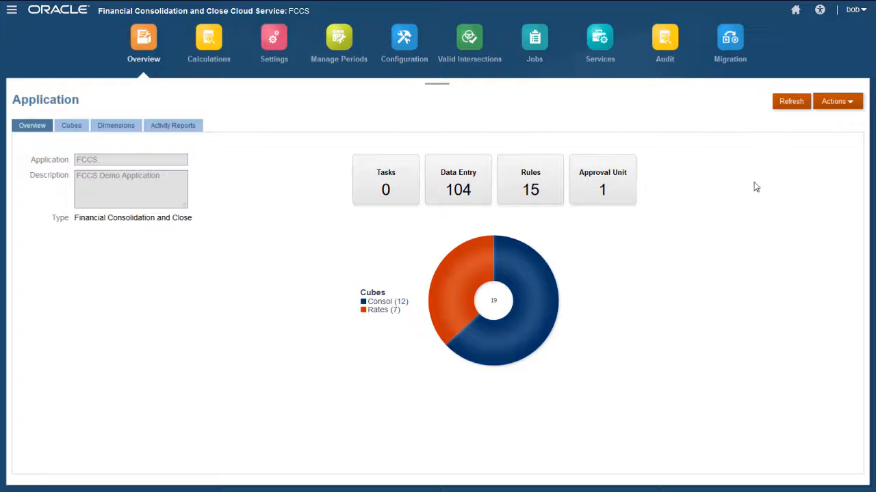
pyautogui.moveTo(690, 267)
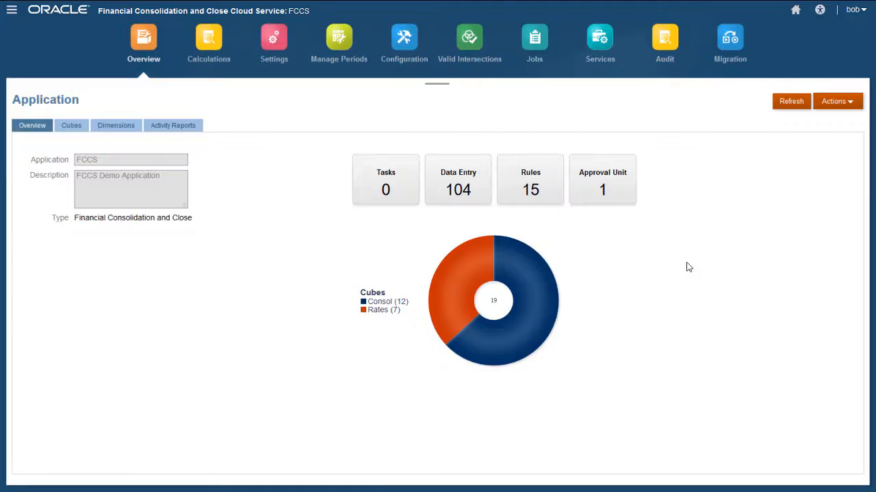
# Show the Data Entry forms library scrolled to the Cash and Non-Cash Hierarchy form
pyautogui.click(456, 181)
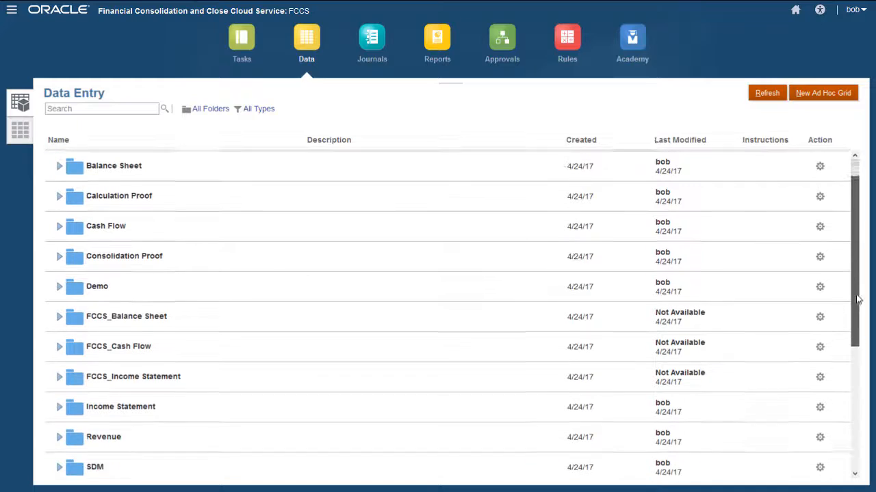
pyautogui.scroll(-3)
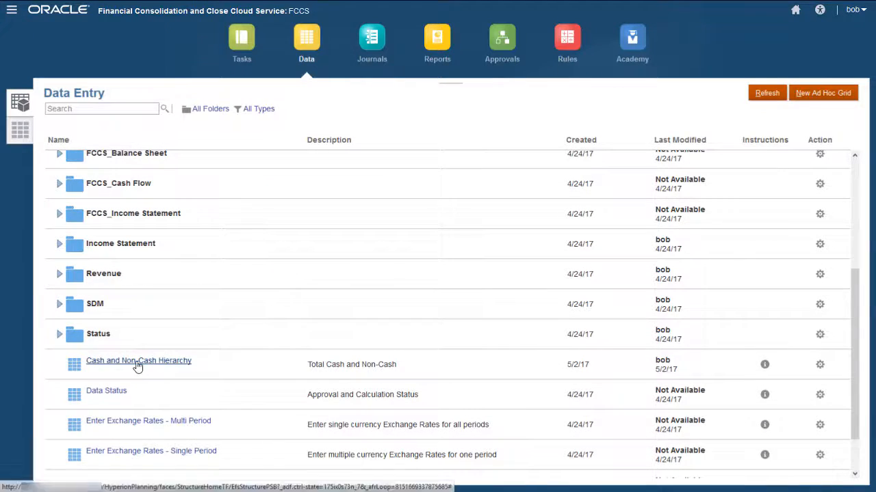